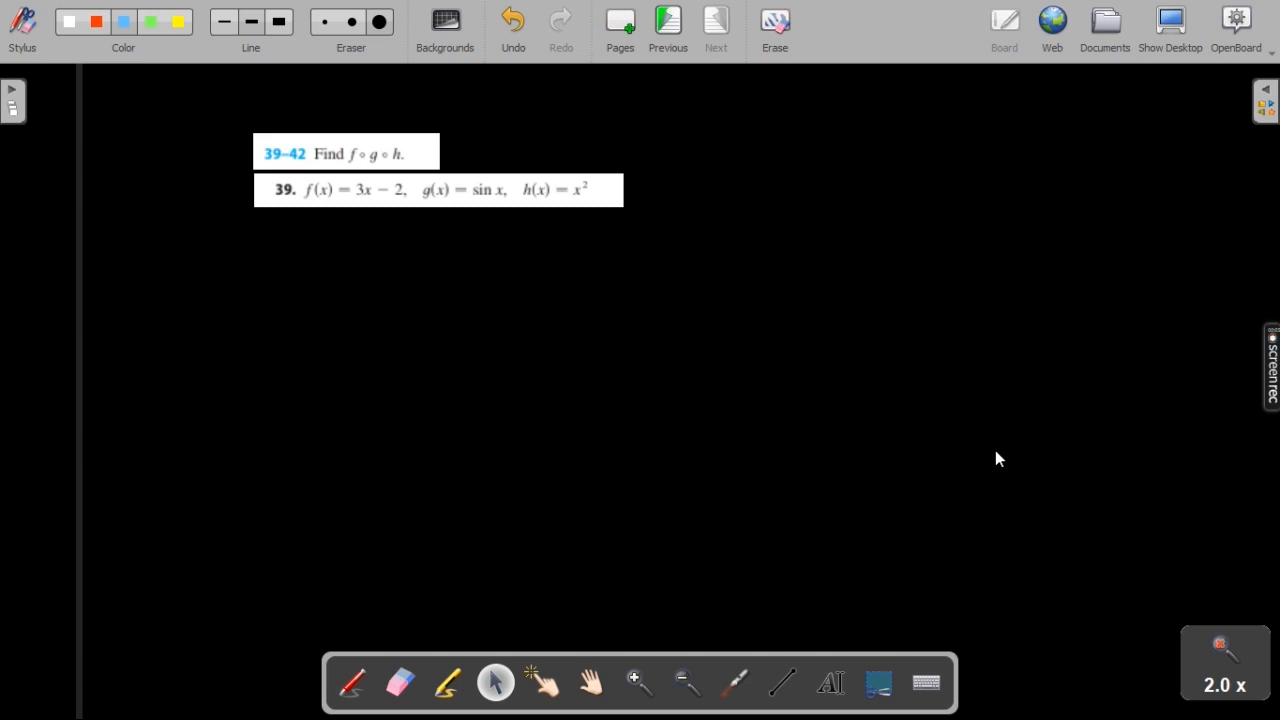
# - Select the pen tool for red freehand writing below the problem
pyautogui.click(150, 21)
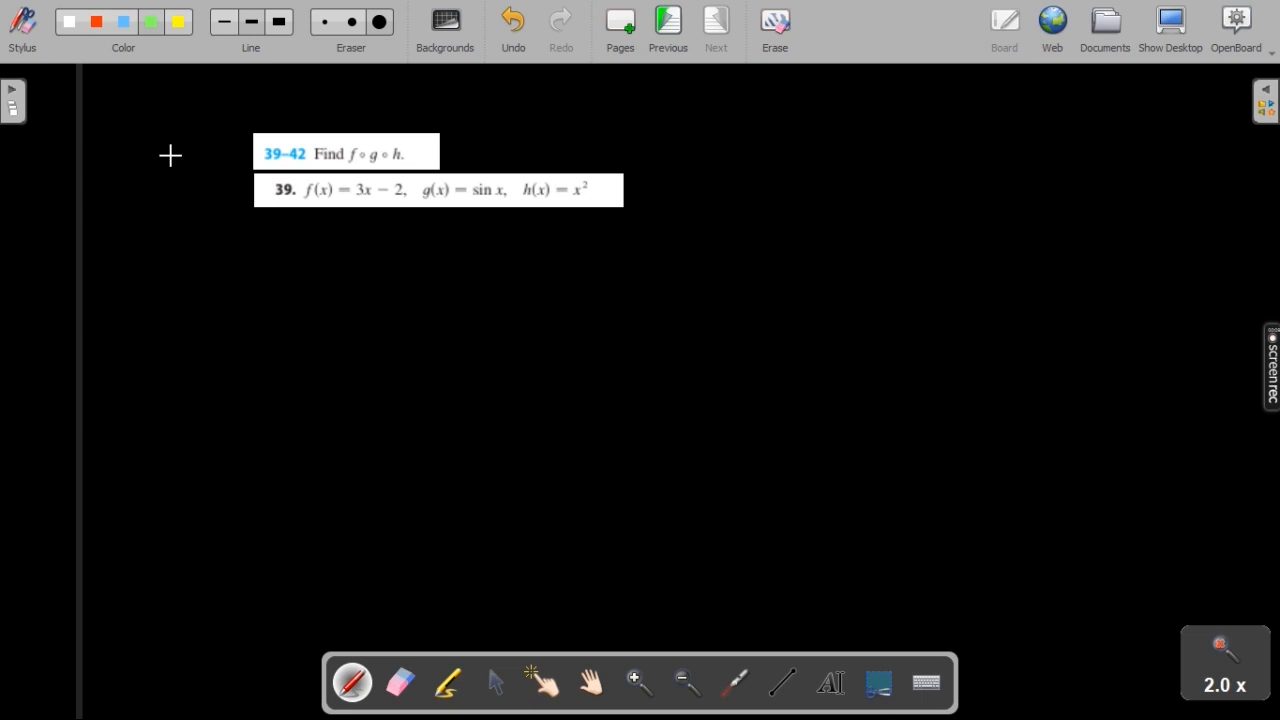
pyautogui.moveTo(389, 211)
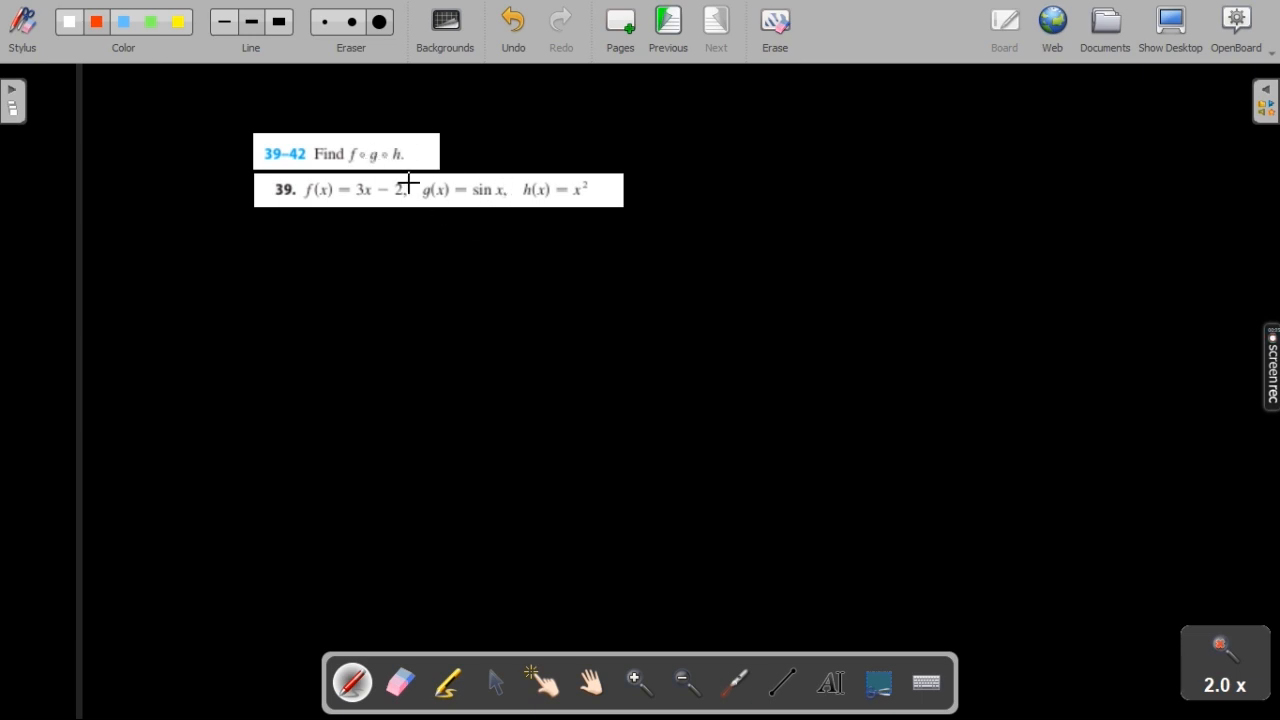
# - Handwrite sin(x²) in red, framed as f∘g∘h = 3( … ) − 2
pyautogui.moveTo(370, 265); pyautogui.dragTo(425, 275)
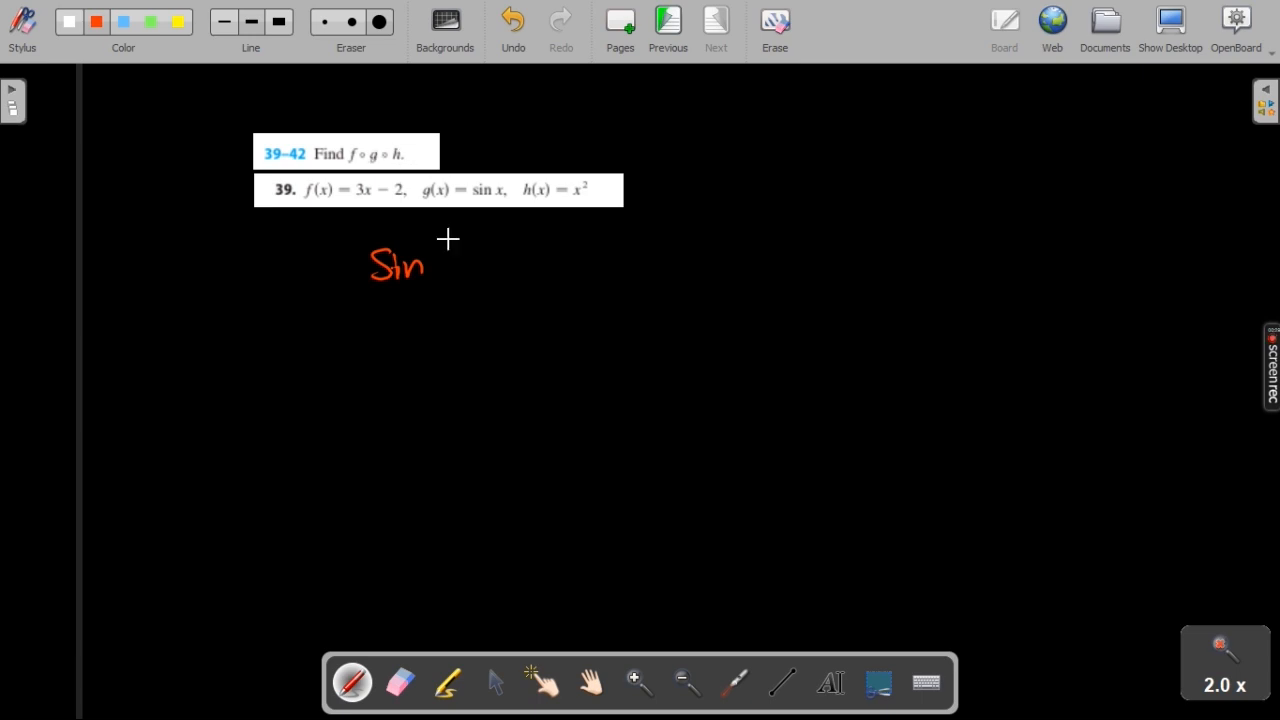
pyautogui.moveTo(440, 240); pyautogui.dragTo(440, 290)
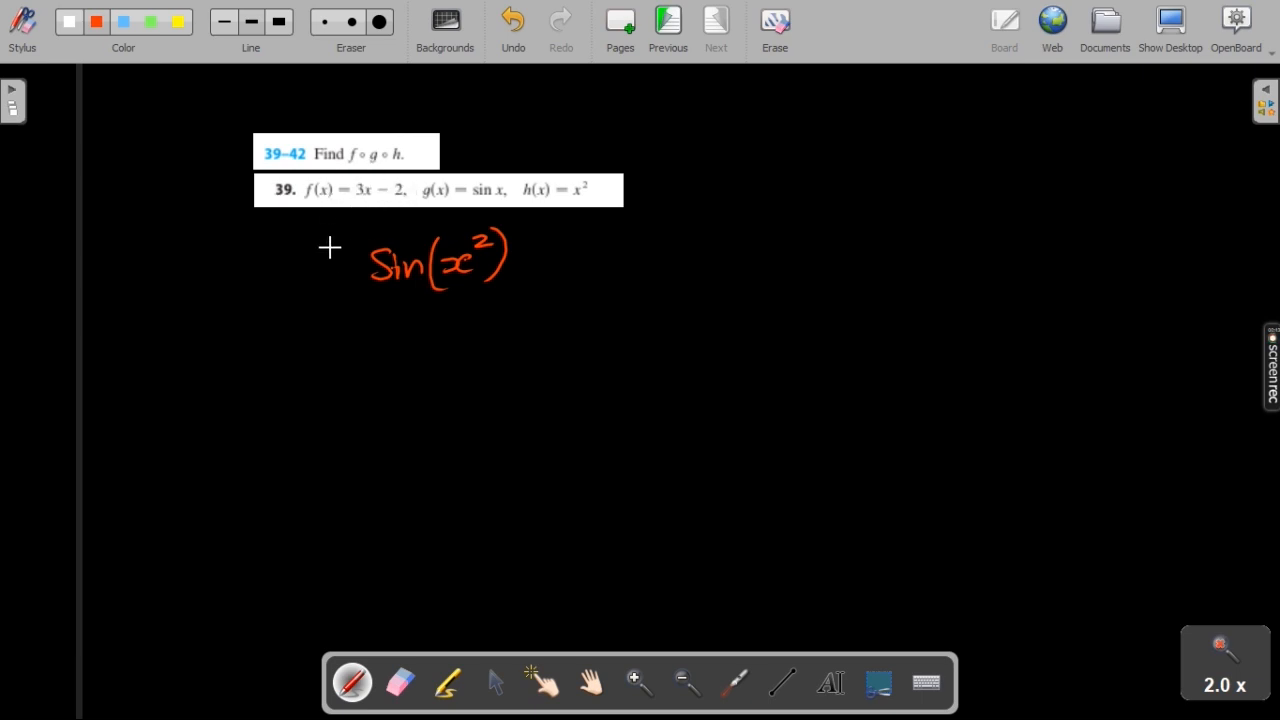
pyautogui.moveTo(330, 240); pyautogui.dragTo(360, 290)
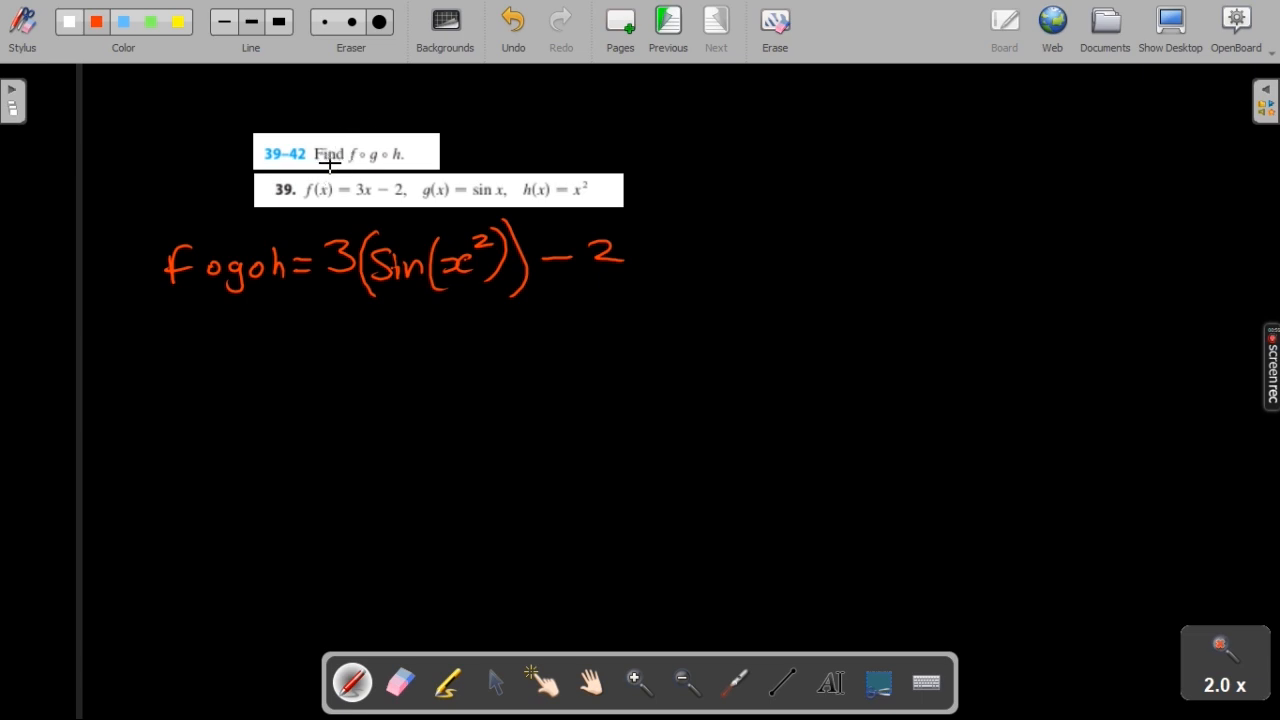
pyautogui.moveTo(450, 150)
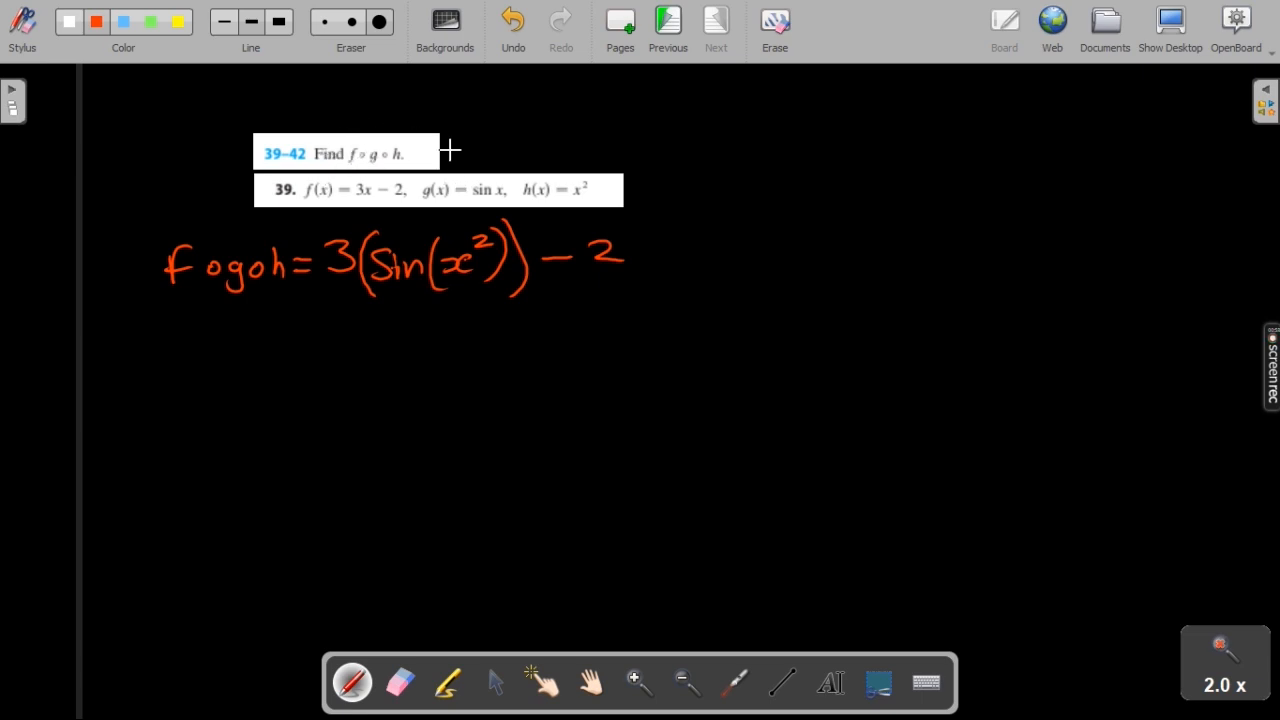
pyautogui.moveTo(432, 181)
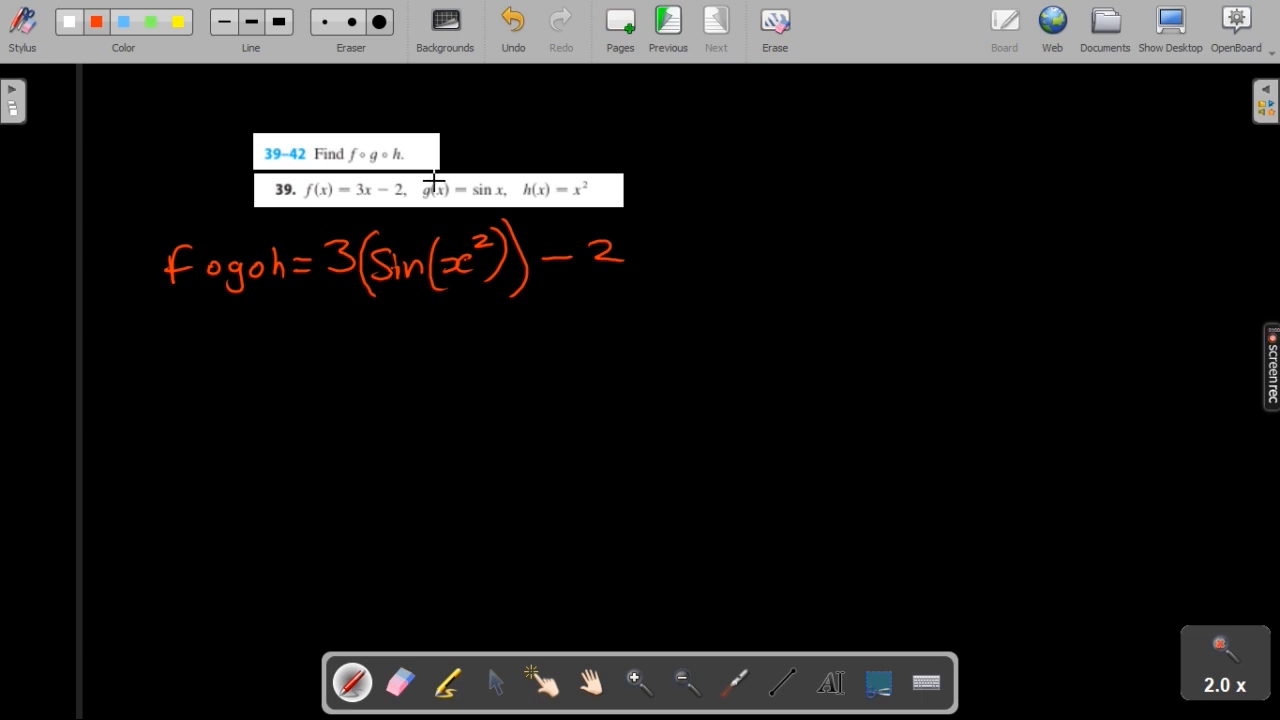
pyautogui.moveTo(269, 318)
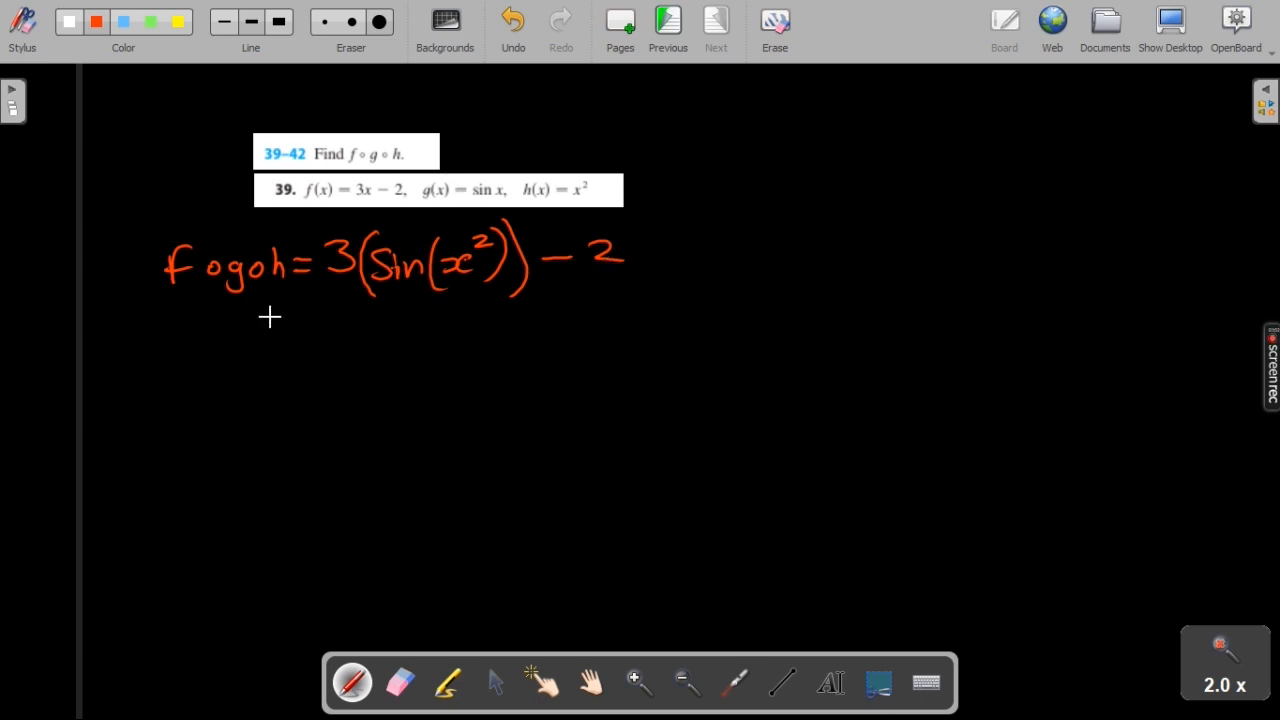
# - Write the second red line "= 3 sin x² −" beneath the first
pyautogui.moveTo(300, 342); pyautogui.dragTo(320, 348)
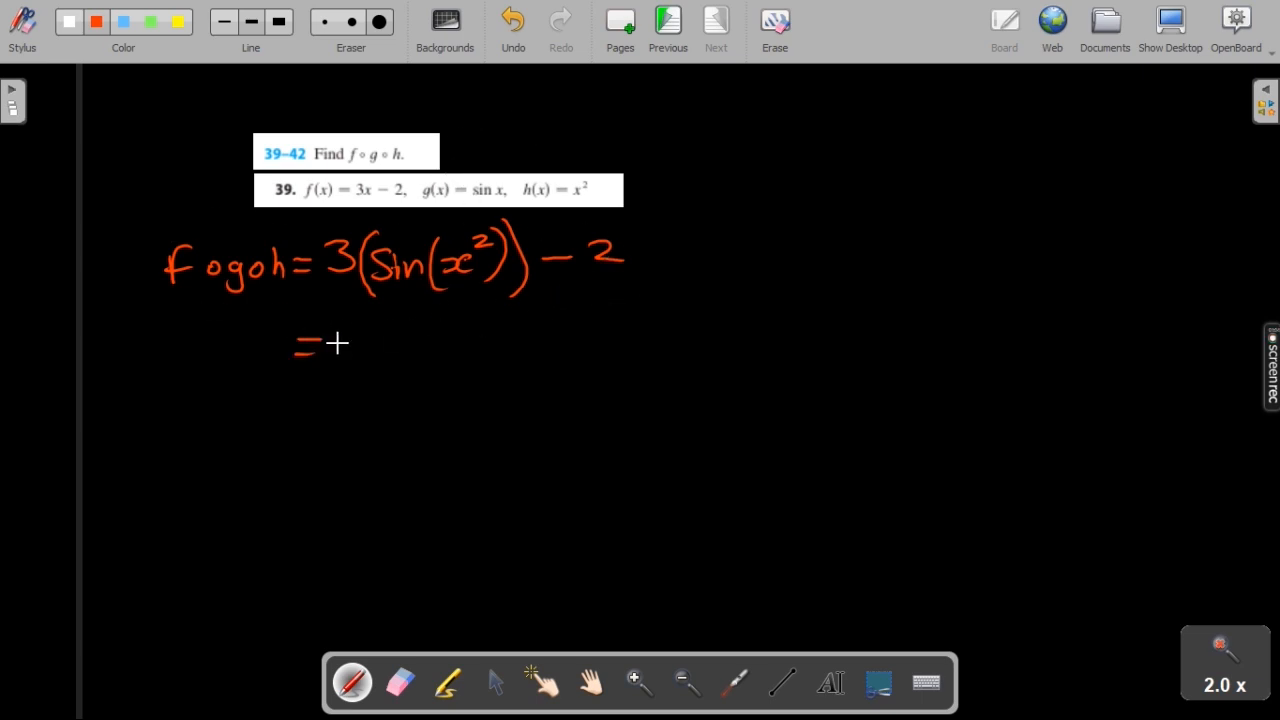
pyautogui.moveTo(330, 350); pyautogui.dragTo(425, 352)
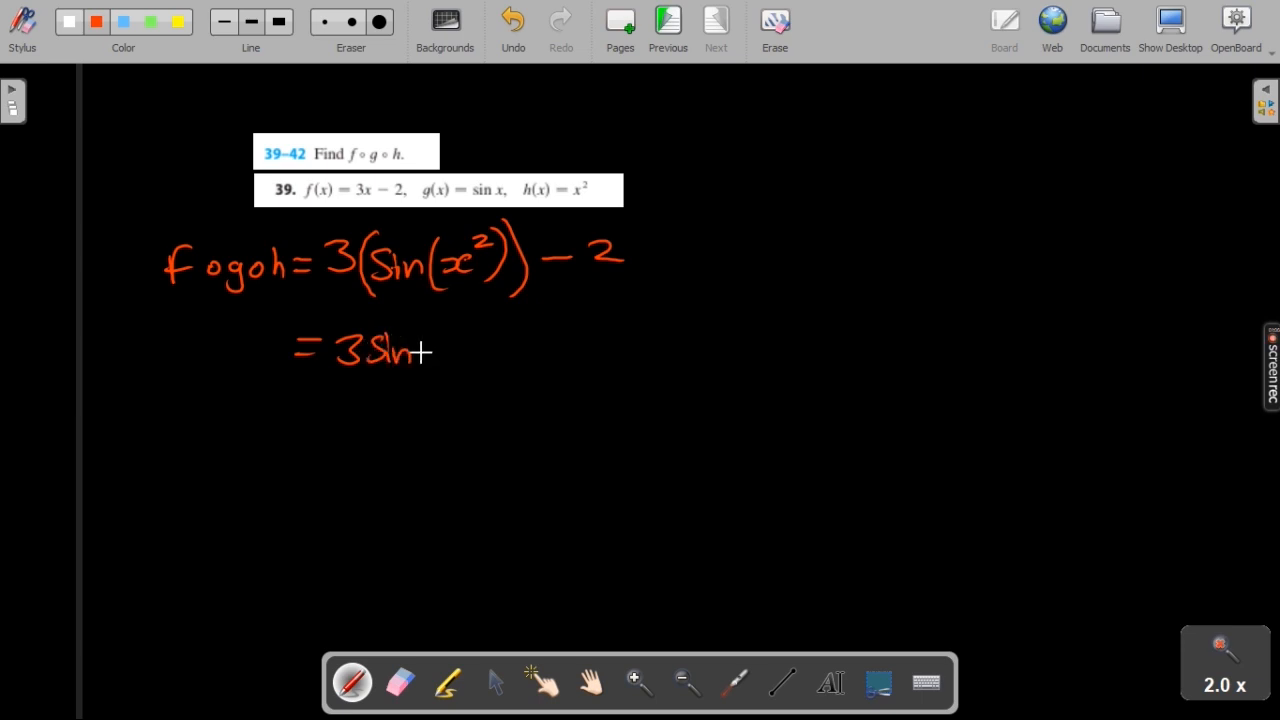
pyautogui.moveTo(420, 350); pyautogui.dragTo(490, 345)
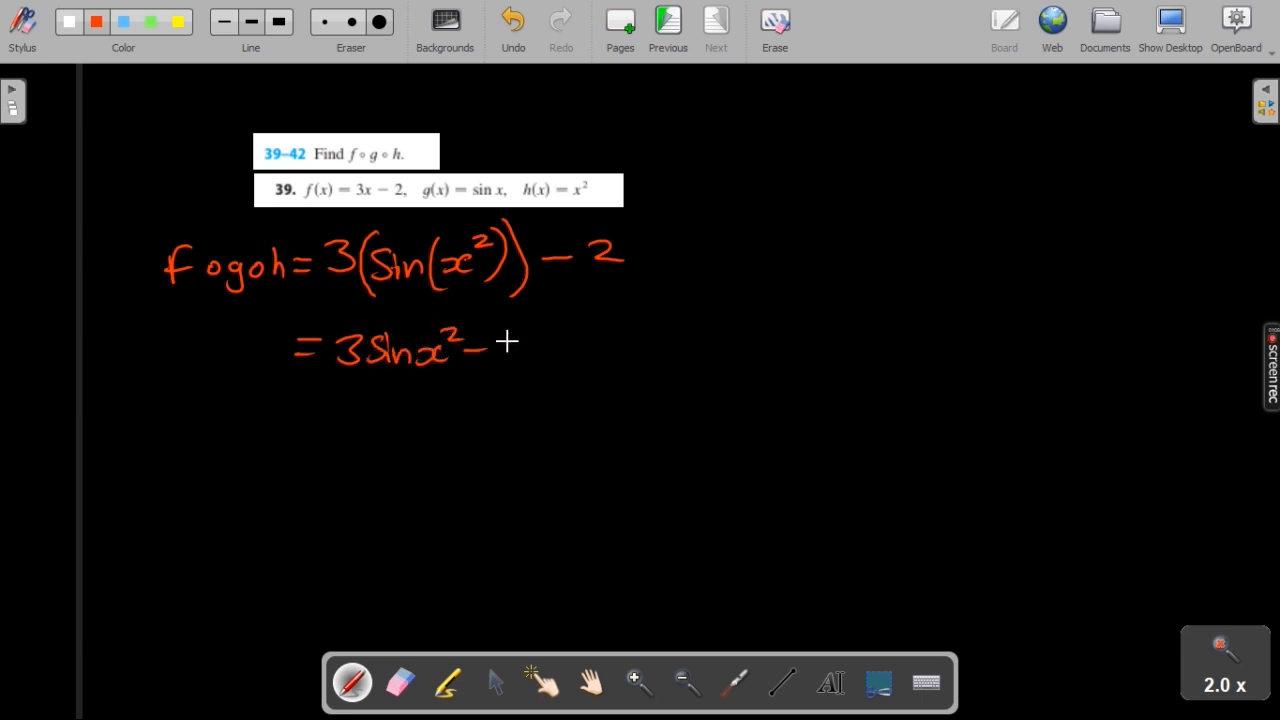